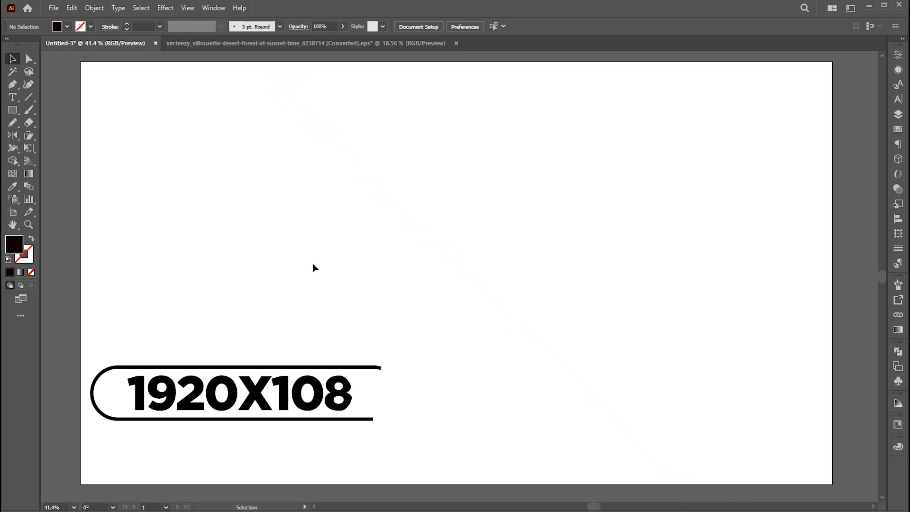
Place a new placeholder 'Lorem ipsum' text object at the artboard centre with the Type tool.
text(0)
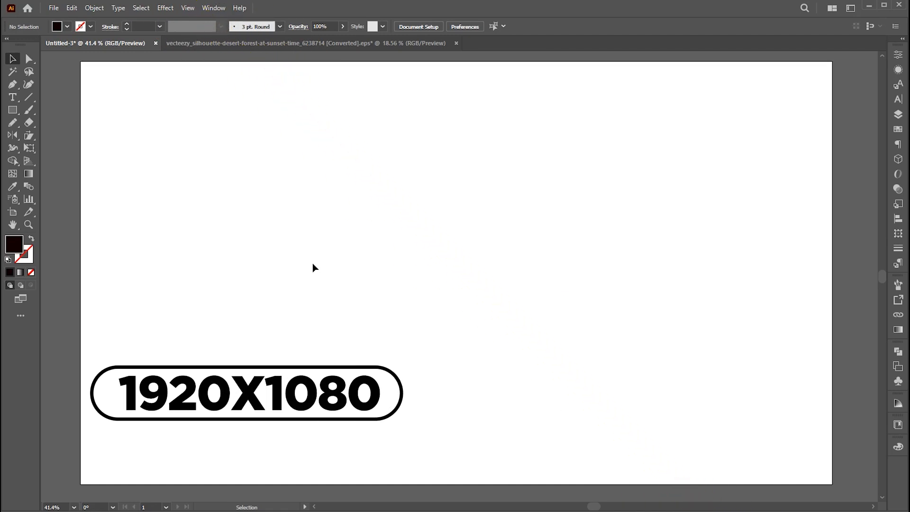
click(13, 97)
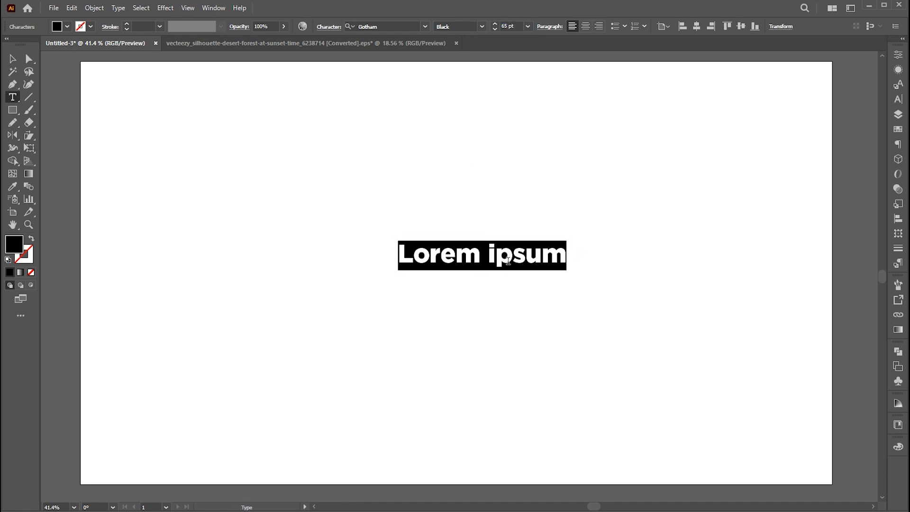
Replace the placeholder with the letter R and convert it to outlines.
text(R)
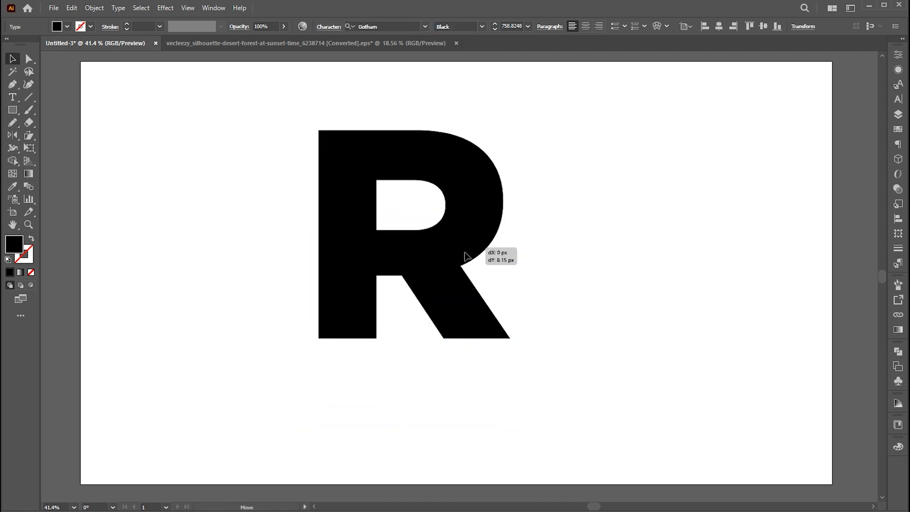
right_click(455, 178)
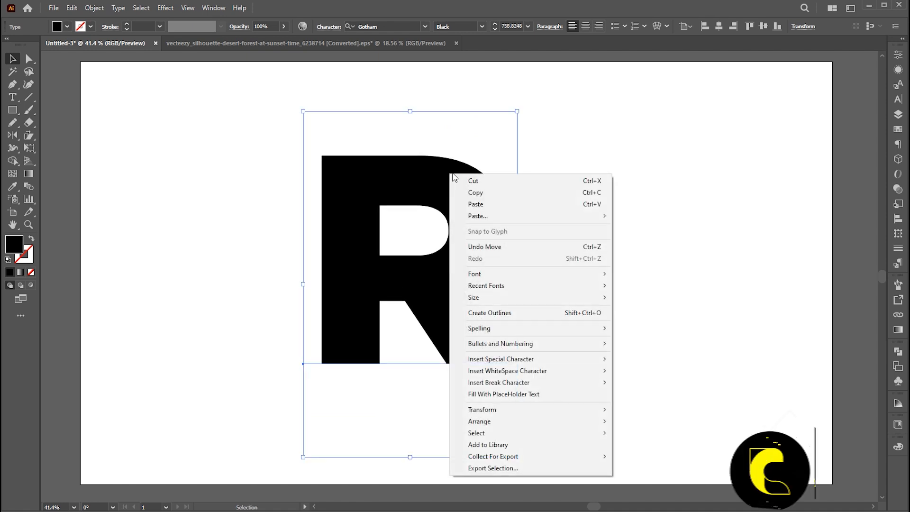
click(489, 312)
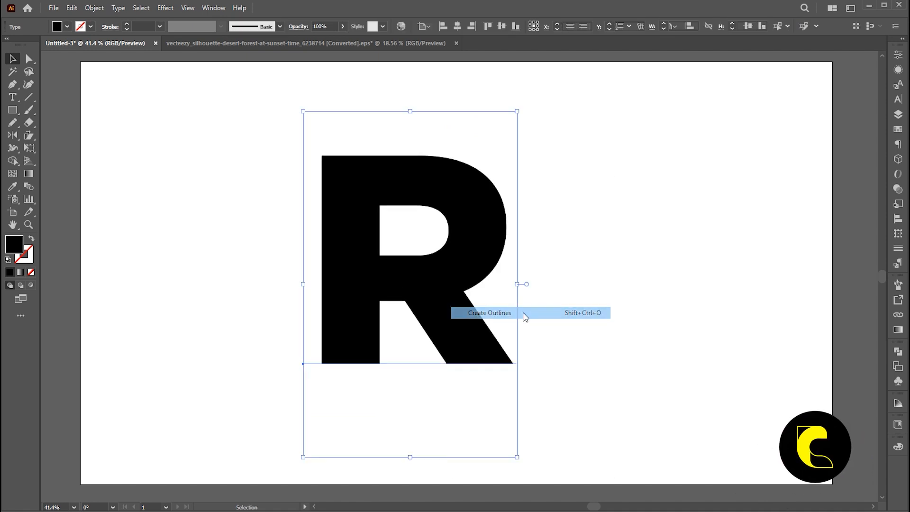
click(489, 313)
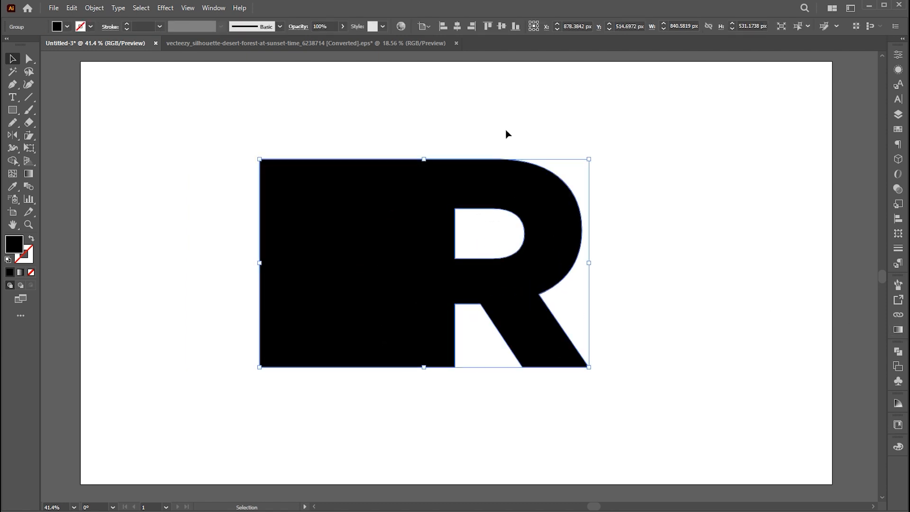
Fill the grouped R and its left rectangle with a white-to-black linear gradient.
click(212, 7)
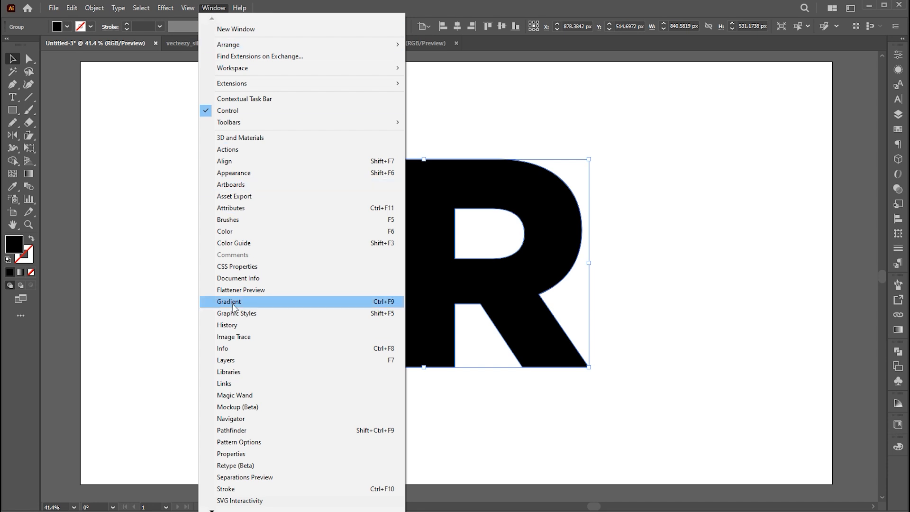
click(230, 301)
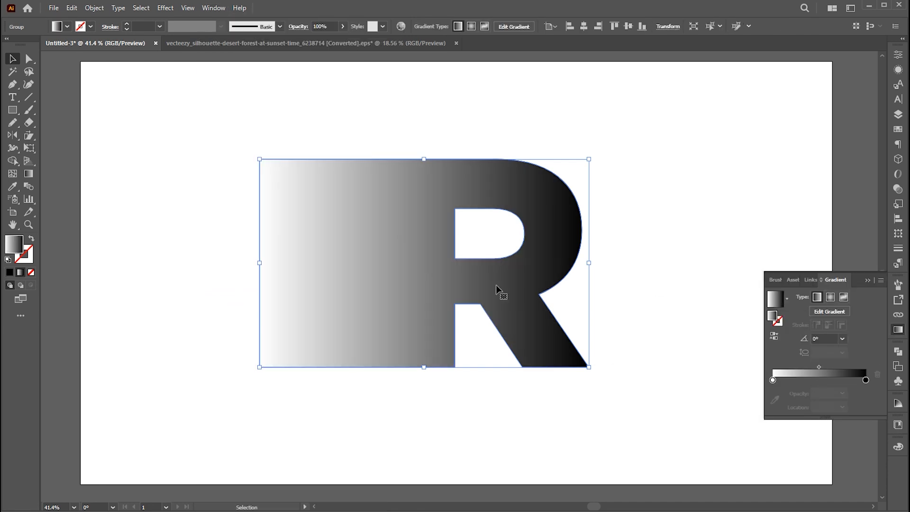
click(166, 8)
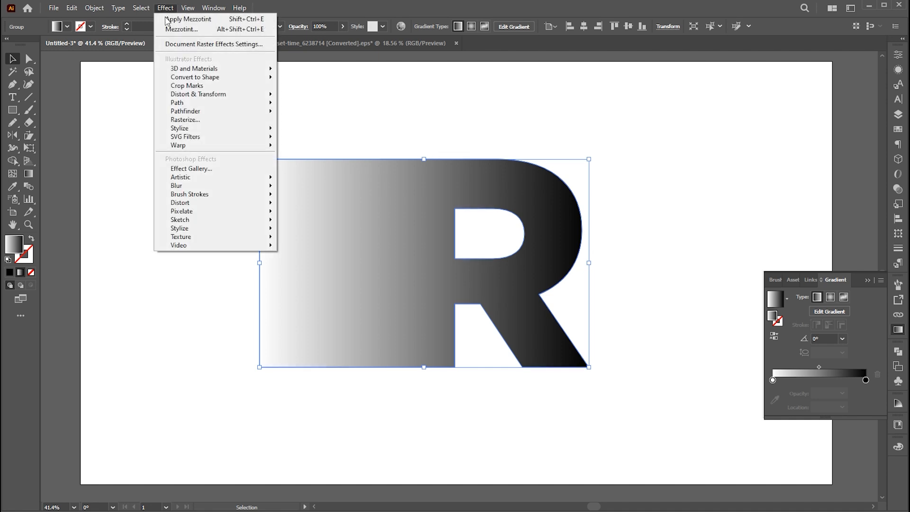
mouse_move(182, 210)
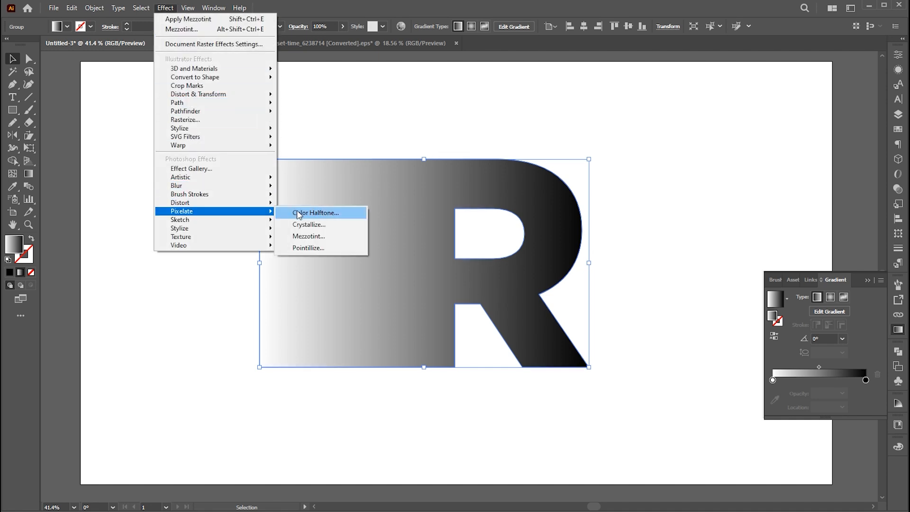
Apply a Mezzotint effect of type Long Lines to the R group, then show the desert sunset document.
click(309, 236)
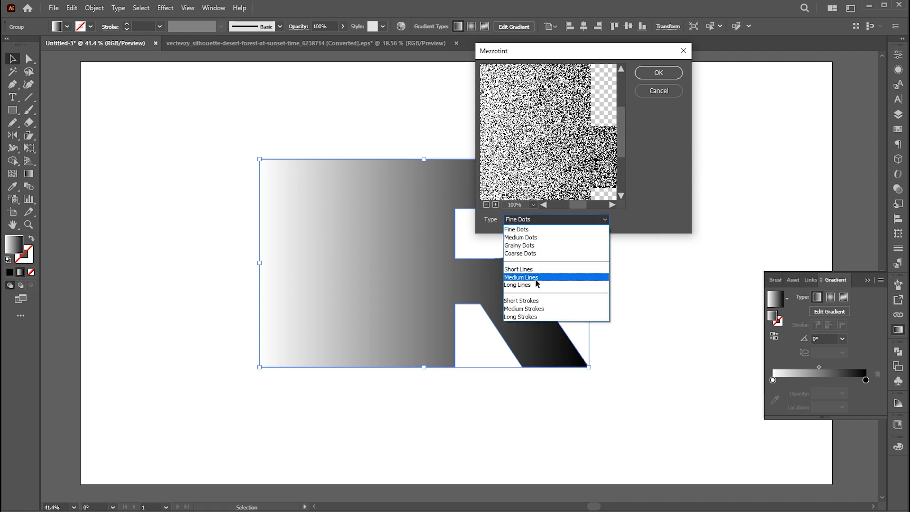
click(517, 285)
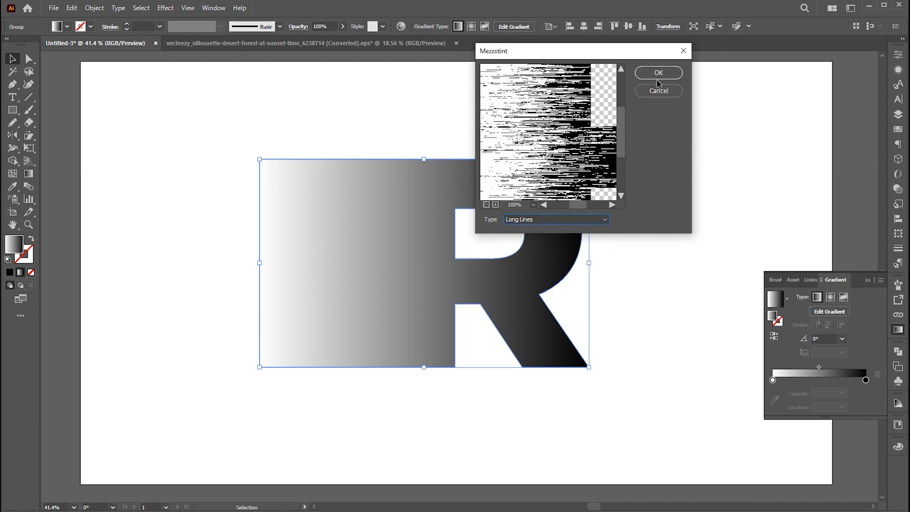
click(657, 73)
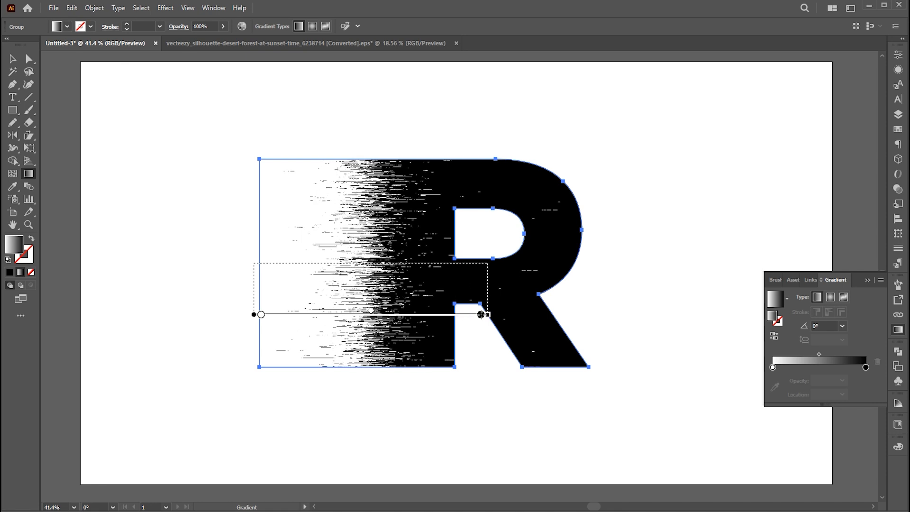
click(652, 209)
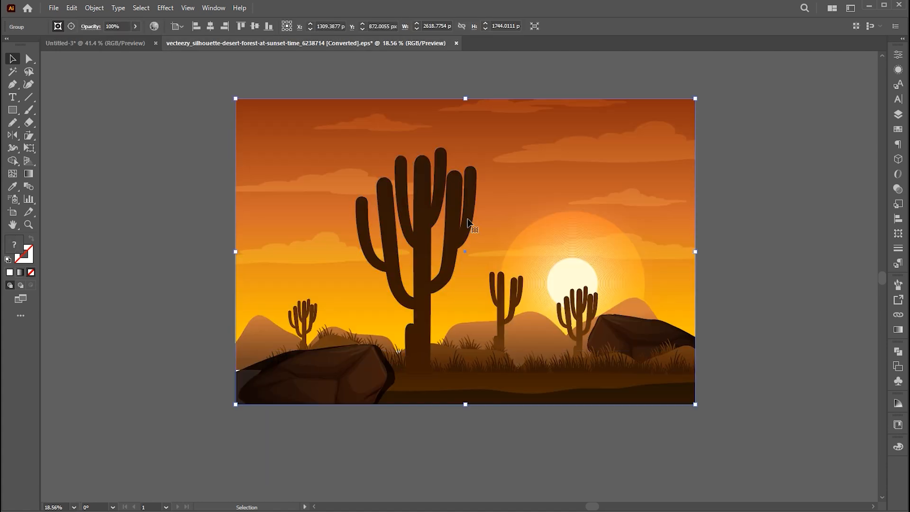
Copy the desert sunset illustration into the R document and send it behind the R.
key(ctrl+c)
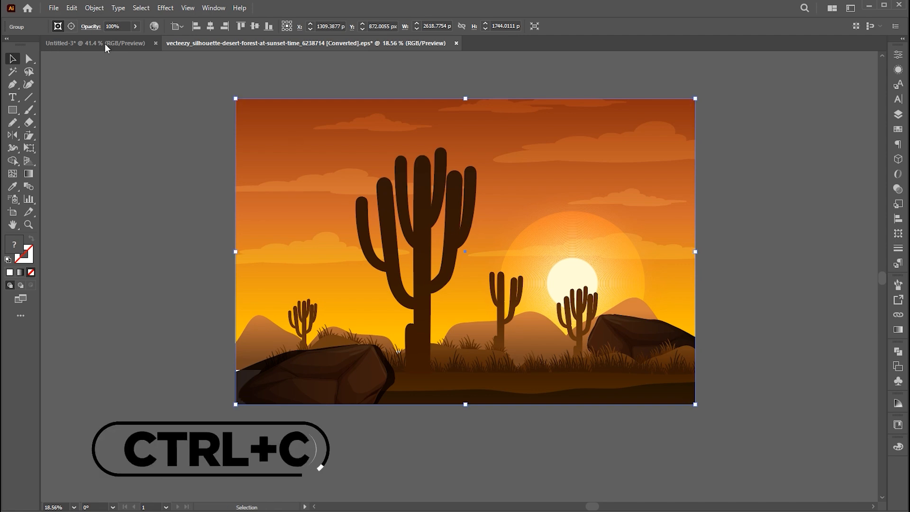
key(ctrl+c)
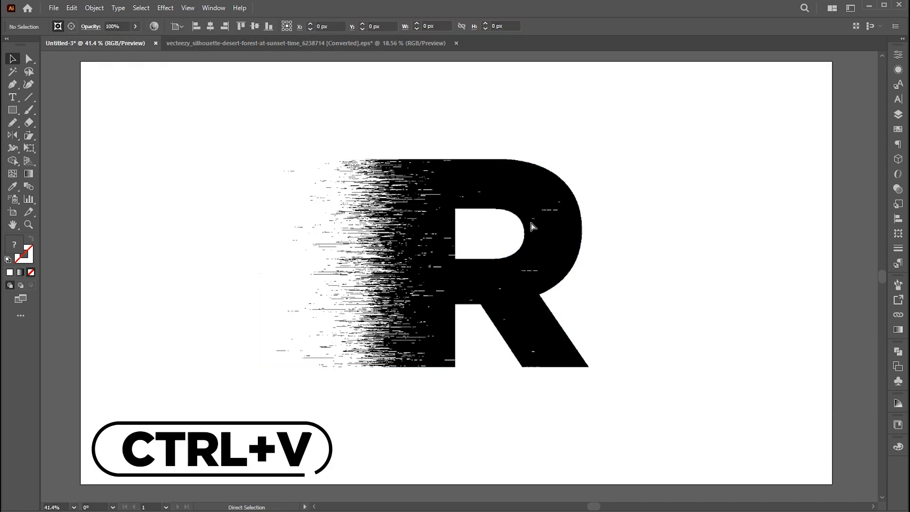
key(ctrl+v)
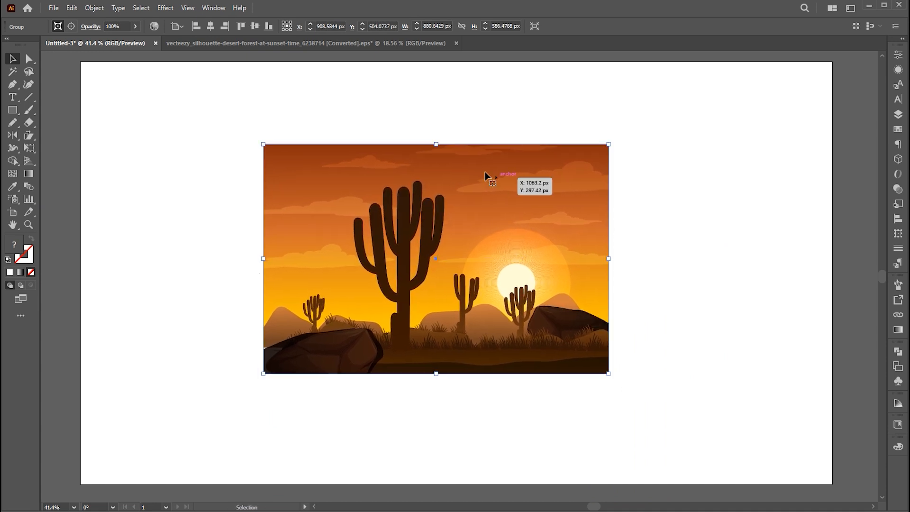
right_click(492, 177)
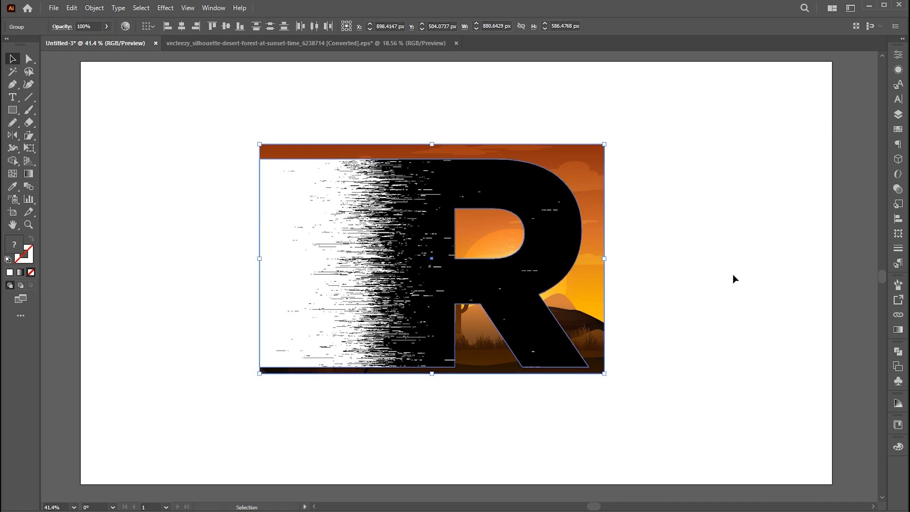
Make an inverted opacity mask so the desert scene shows only inside the dispersed R.
click(897, 188)
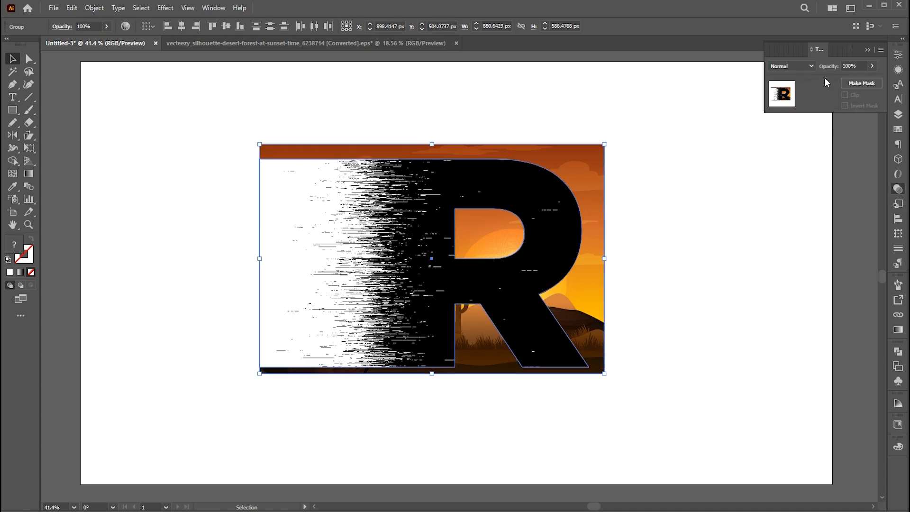
click(861, 82)
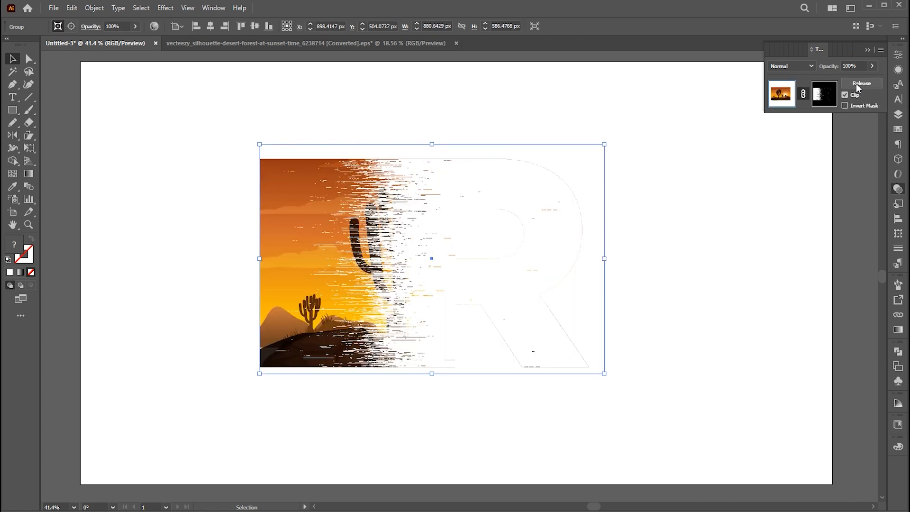
click(845, 105)
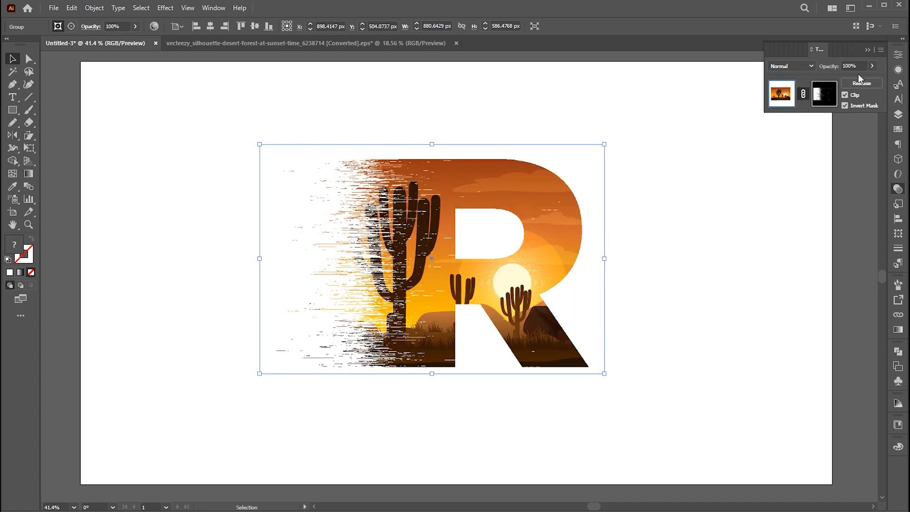
click(712, 256)
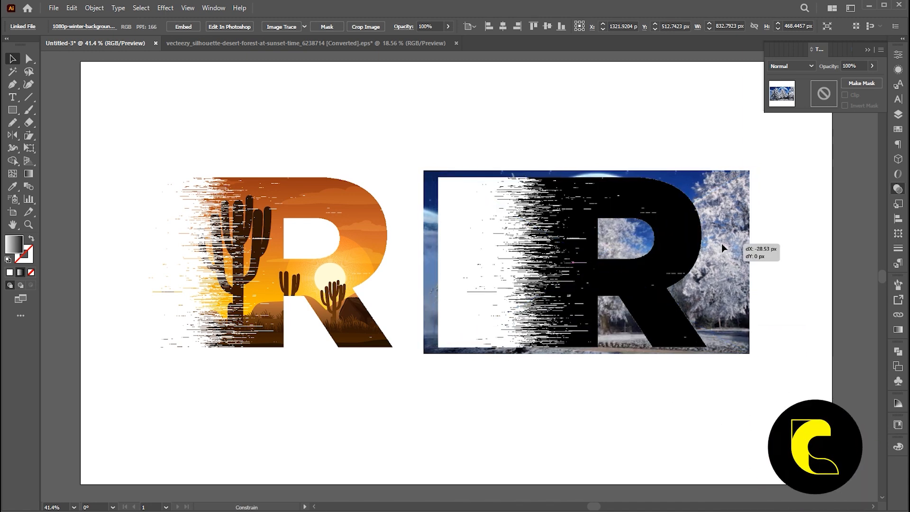
Mask the snowy winter photo inside the second dispersed R.
click(861, 82)
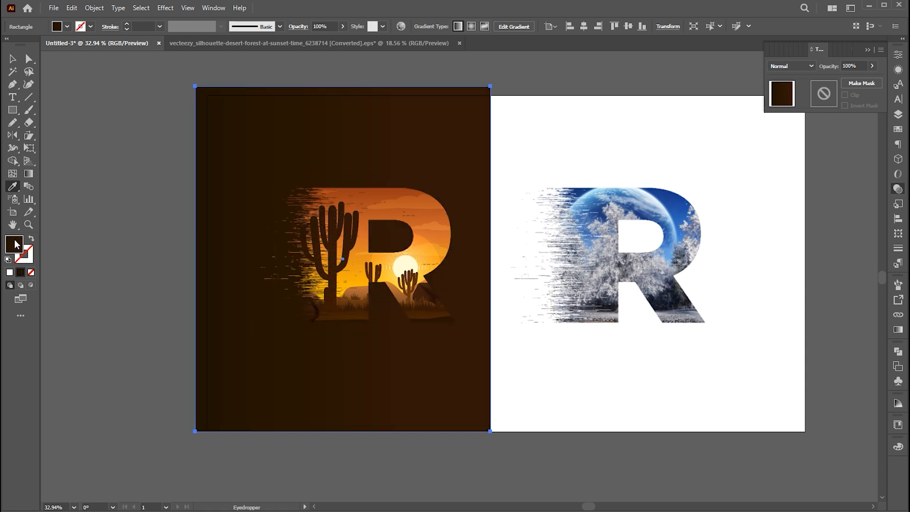
Colour the desert R's background rectangle dark brown and the winter R's rectangle dark navy.
double_click(10, 255)
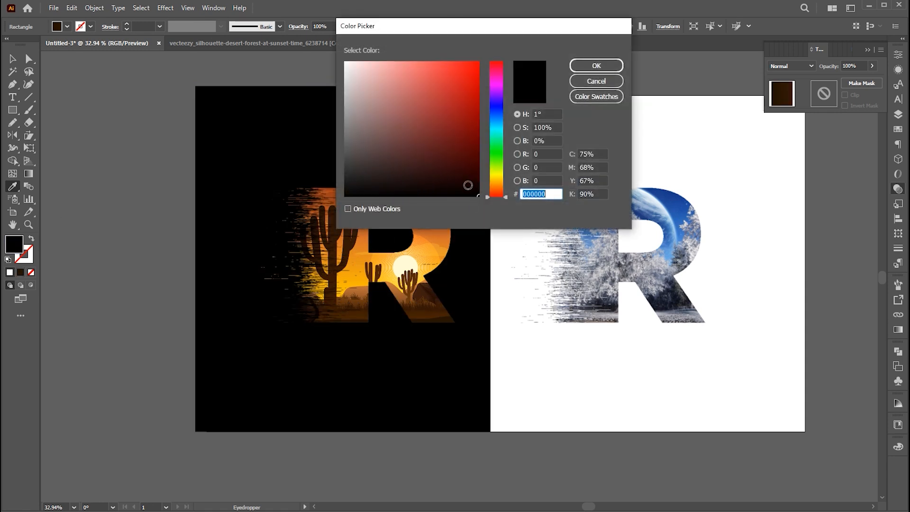
click(595, 65)
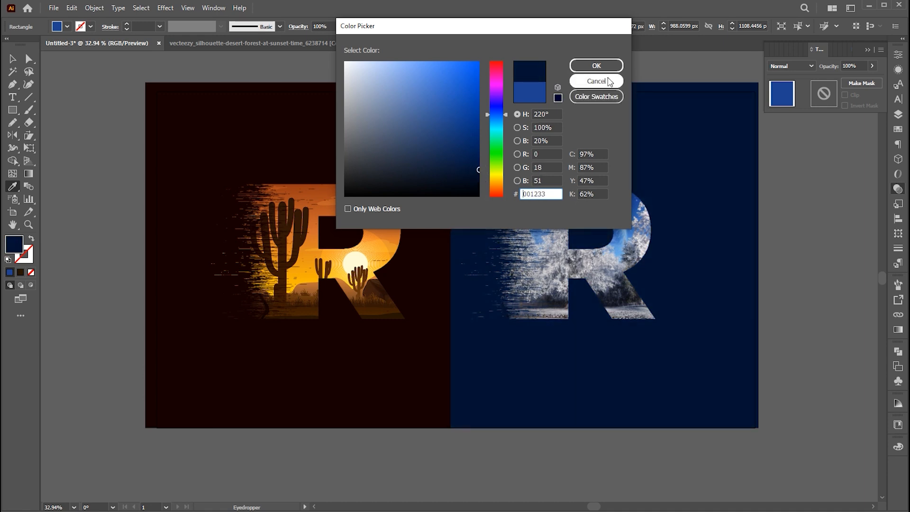
click(595, 80)
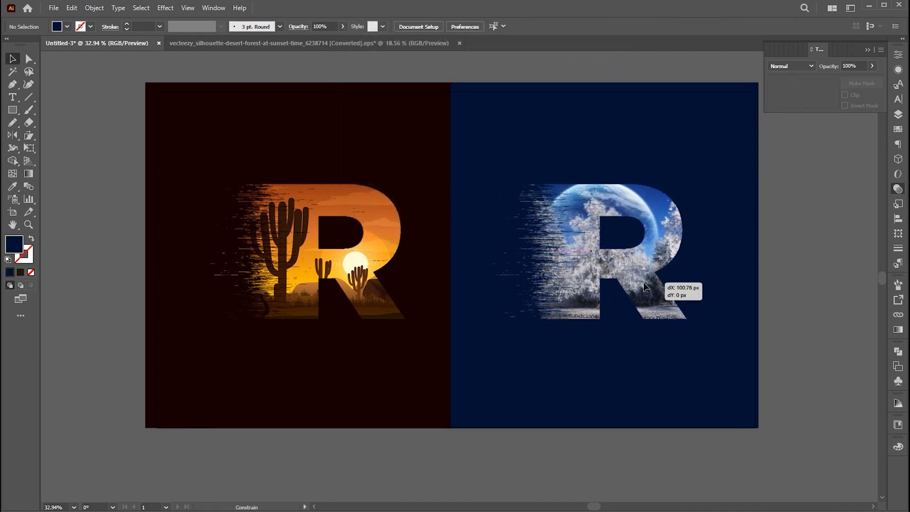